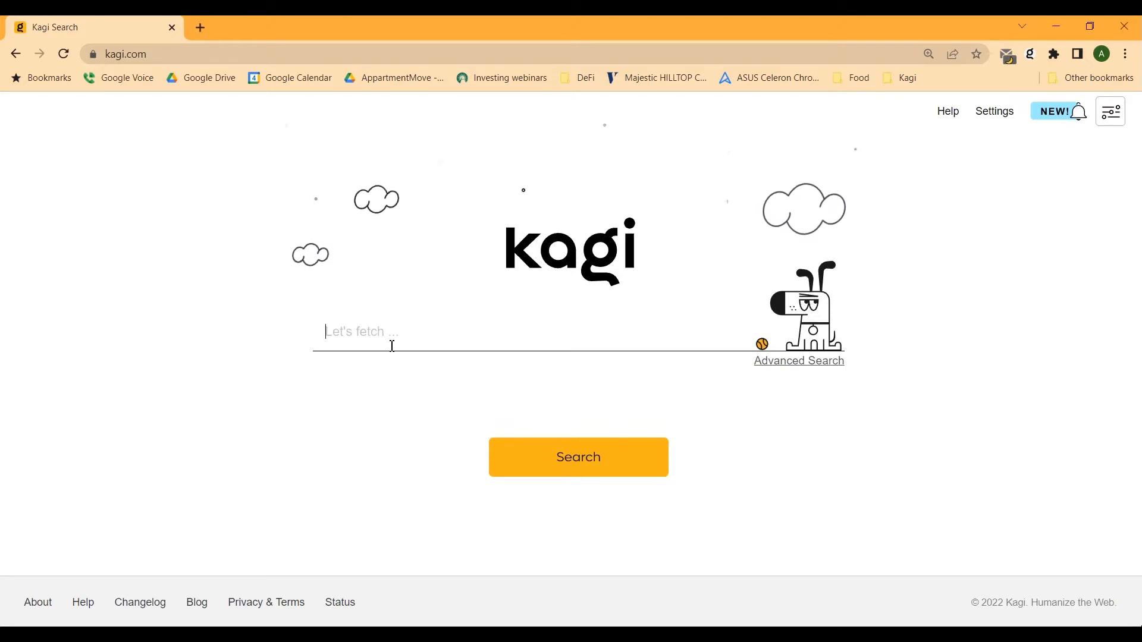
Search Kagi for "cool runnings imbd" to reach the film's IMDb page.
type("cool runnings imbd")
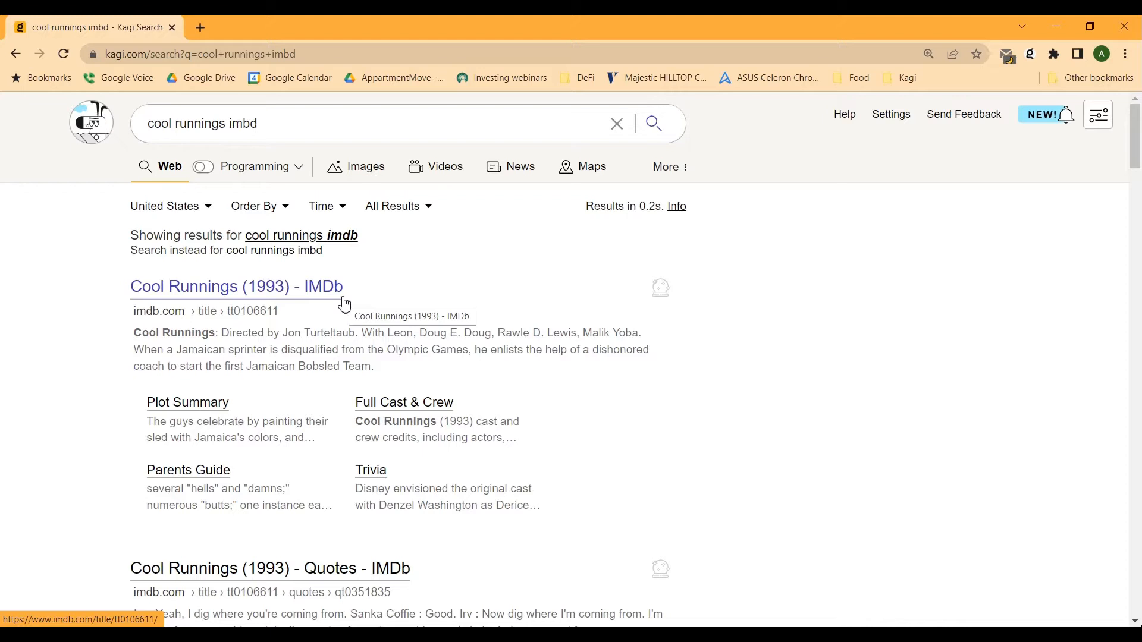
mouse_move(504, 266)
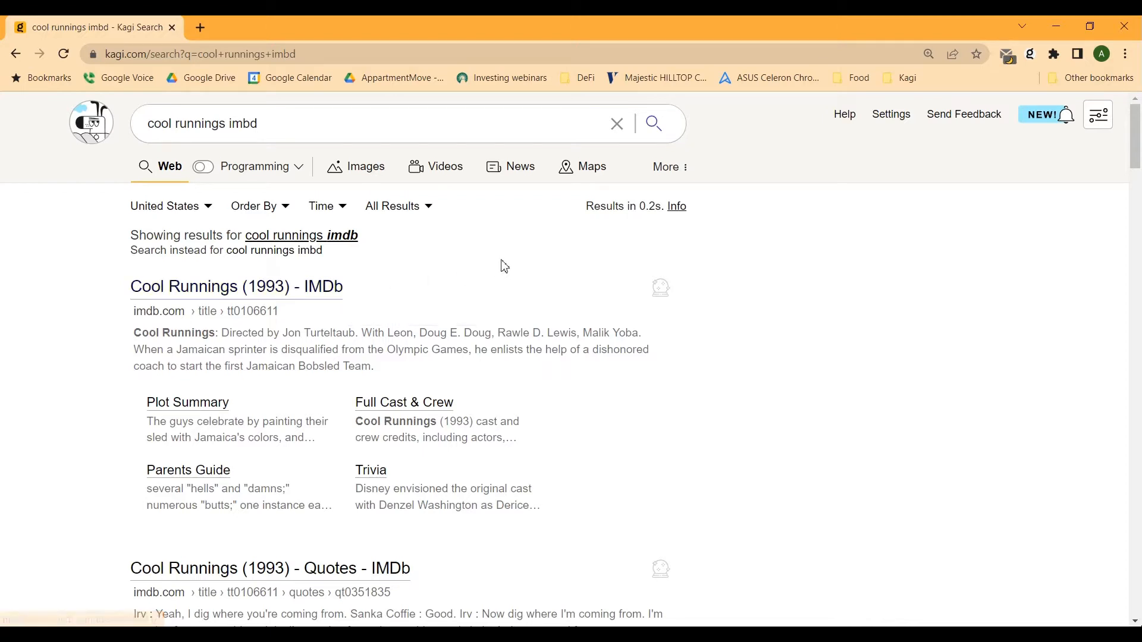
mouse_move(676, 178)
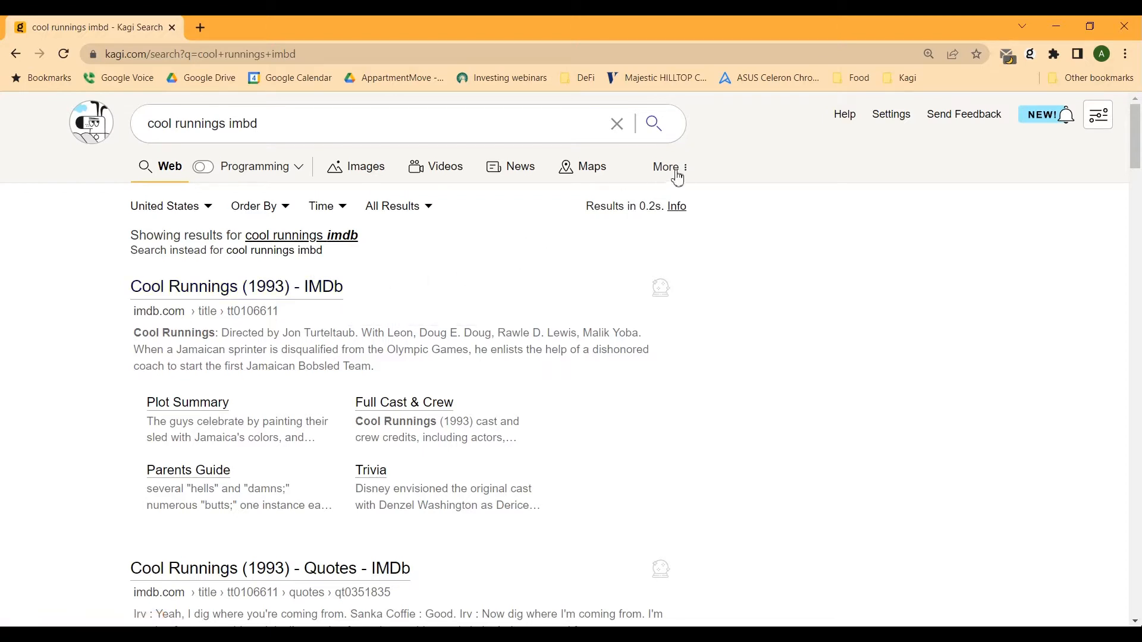
Add an IMDB search shortcut with the imdb find URL and bang imdb via Customize.
left_click(664, 166)
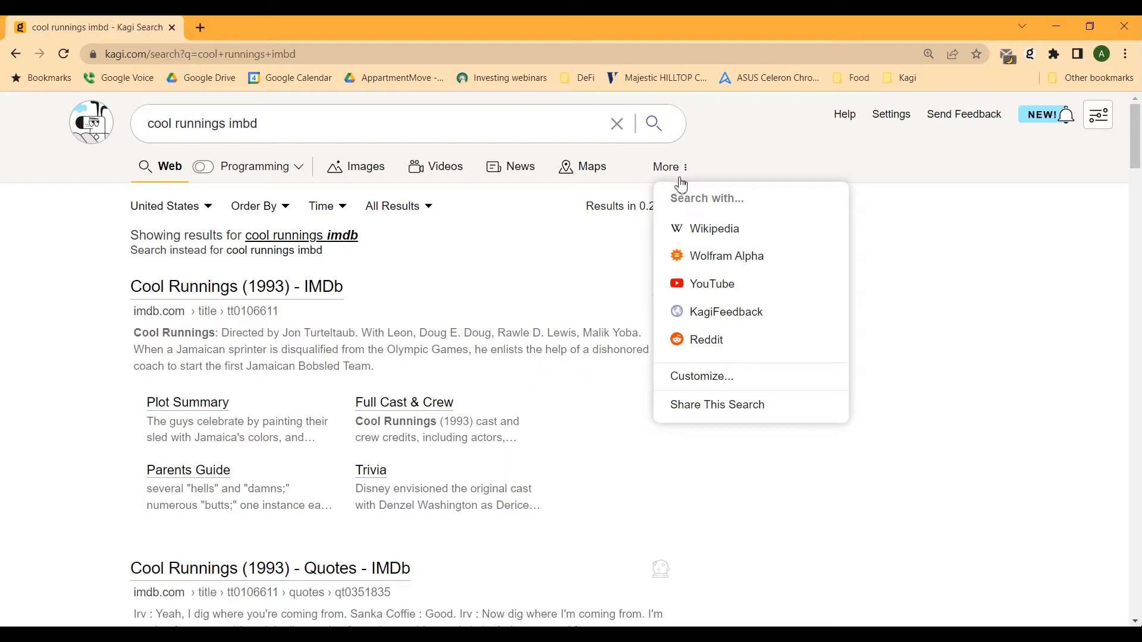
mouse_move(693, 233)
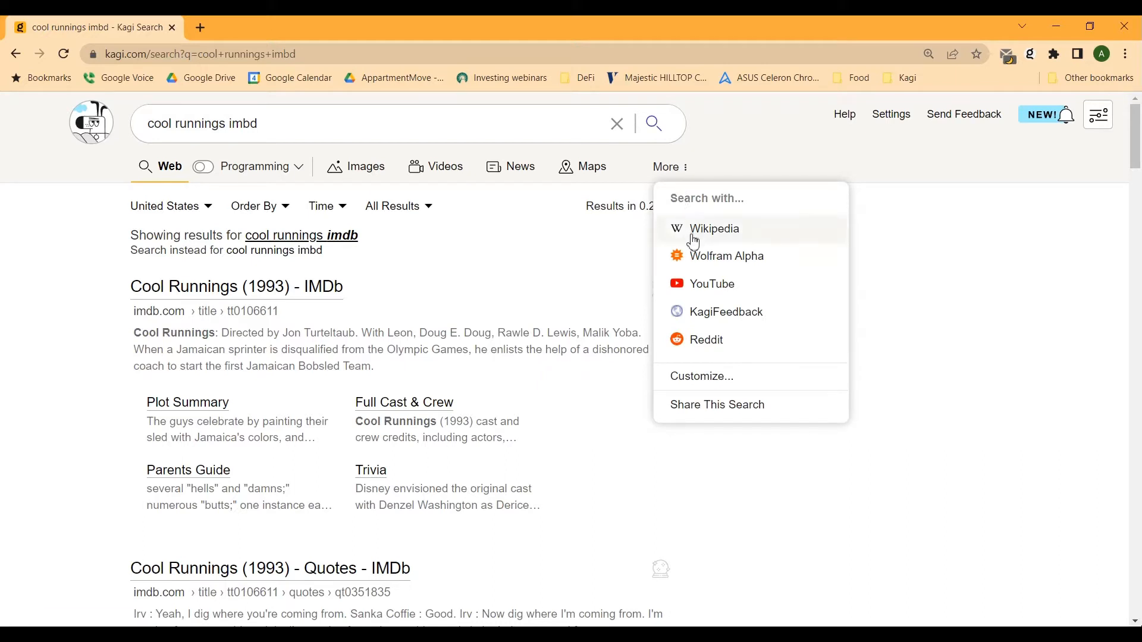
mouse_move(712, 228)
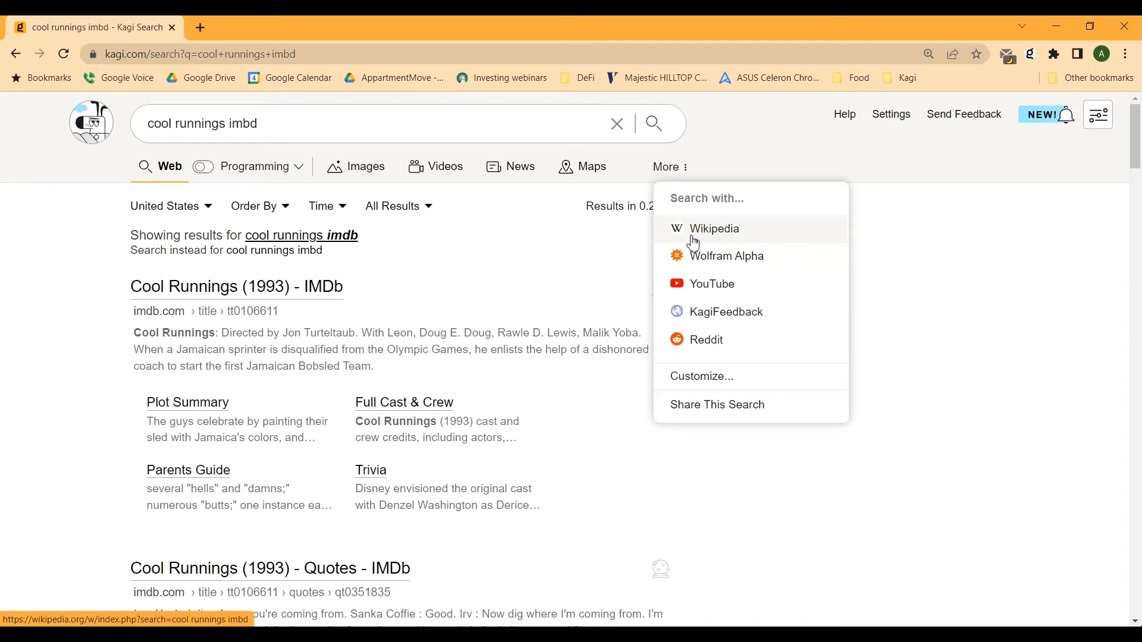
mouse_move(705, 347)
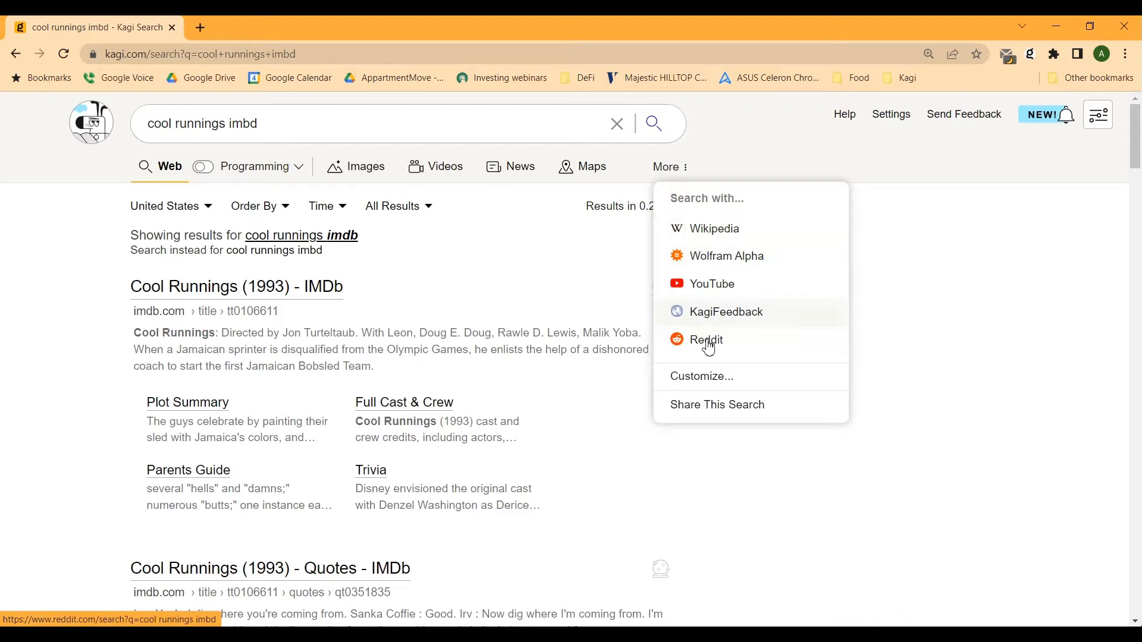
left_click(700, 376)
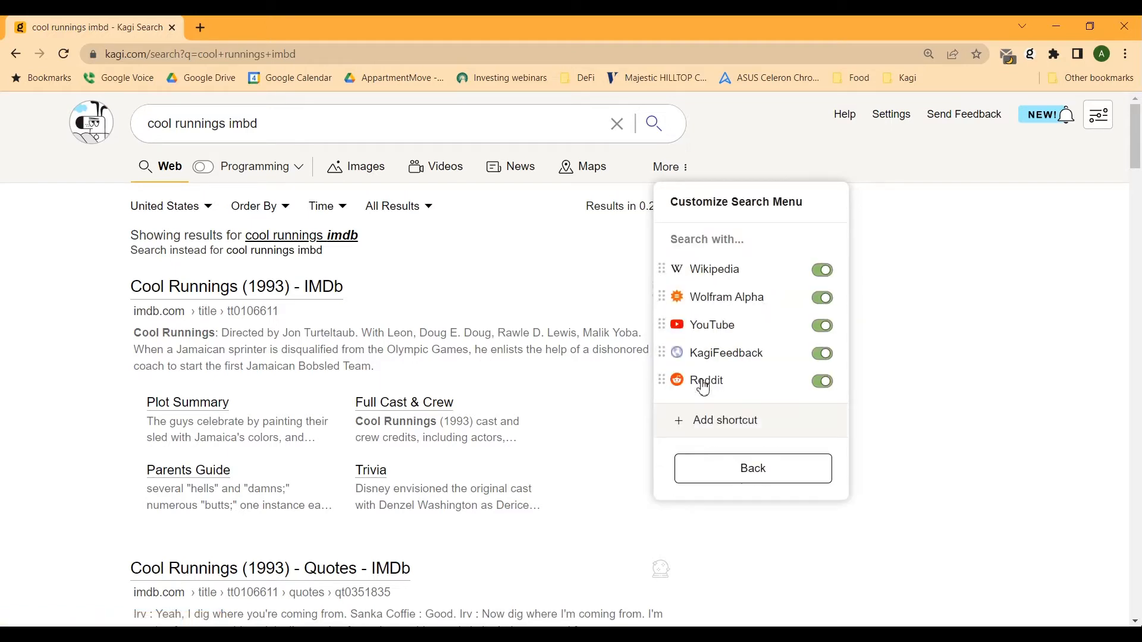
left_click(724, 420)
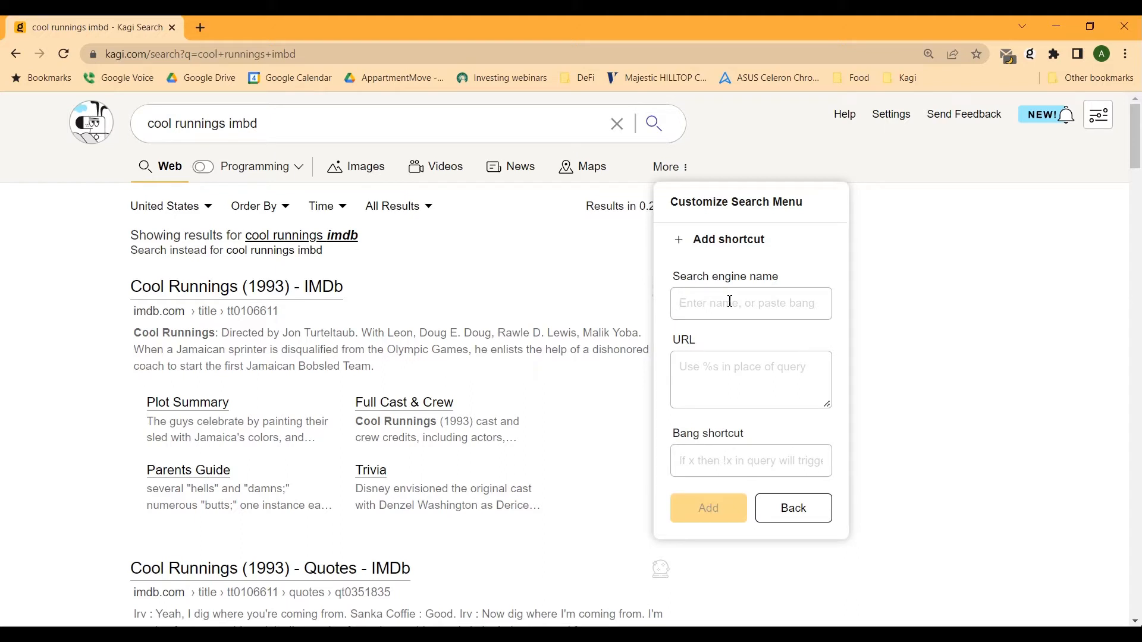
type("imdb")
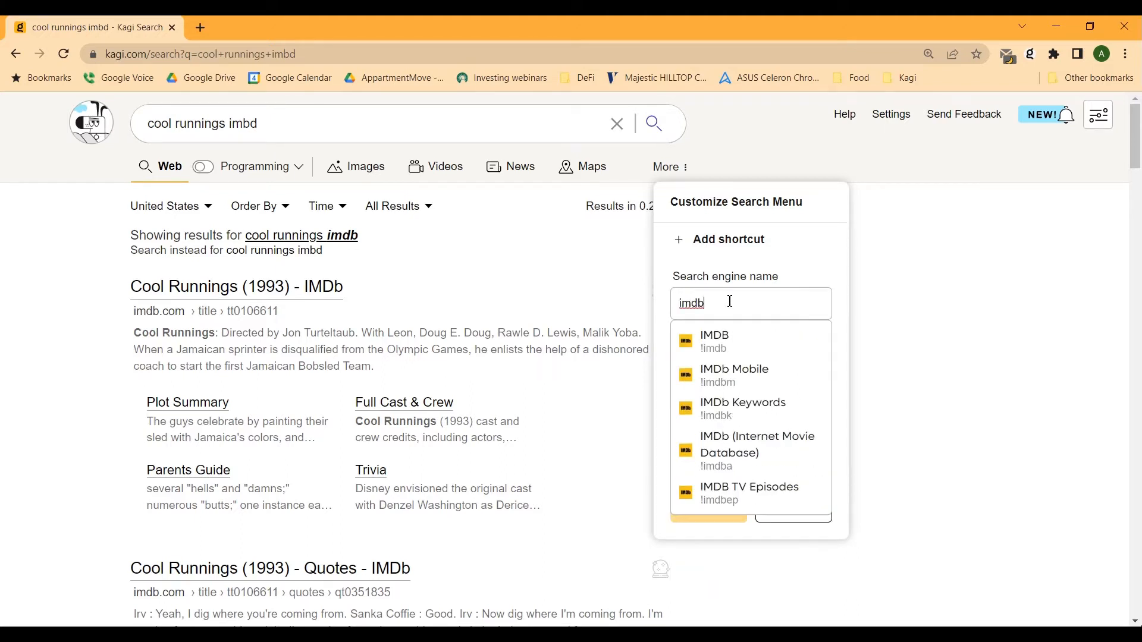
mouse_move(714, 341)
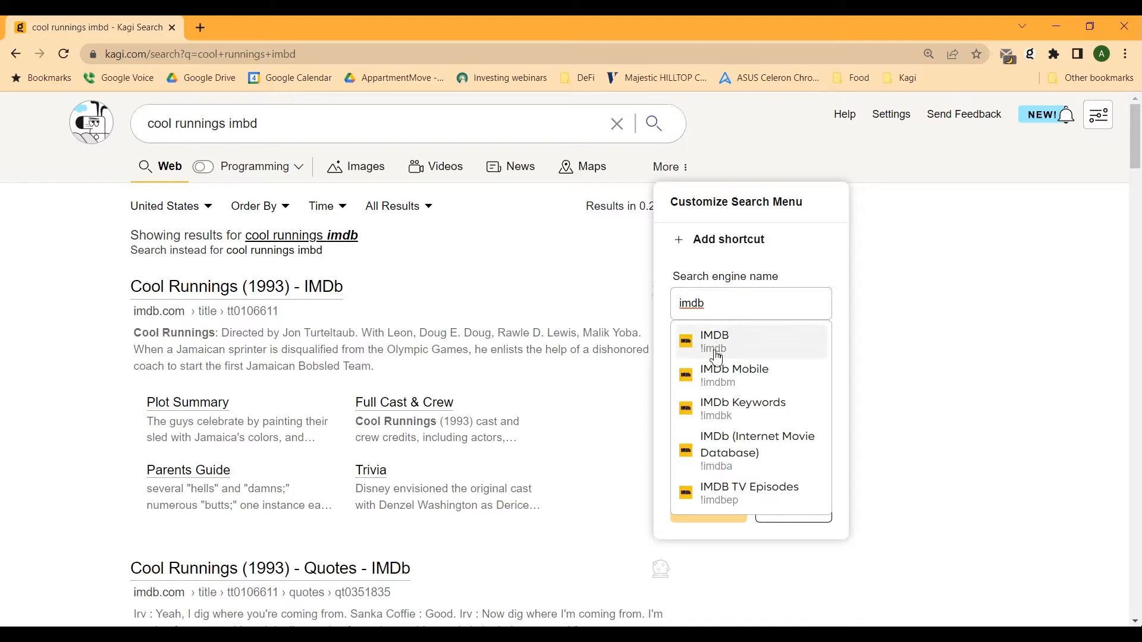
mouse_move(713, 358)
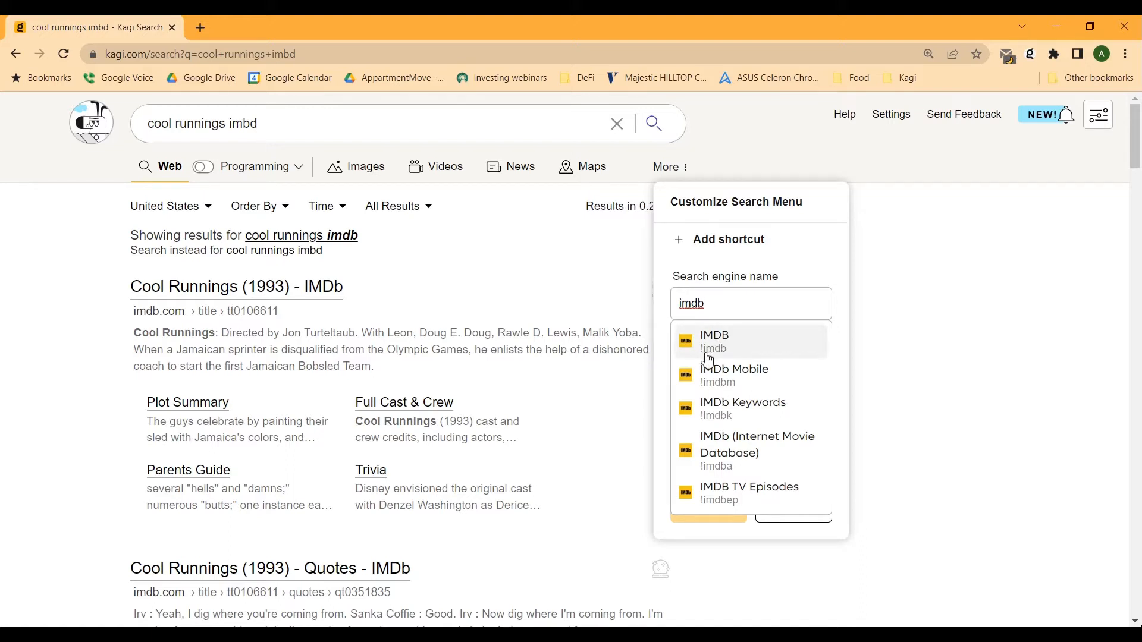
mouse_move(717, 357)
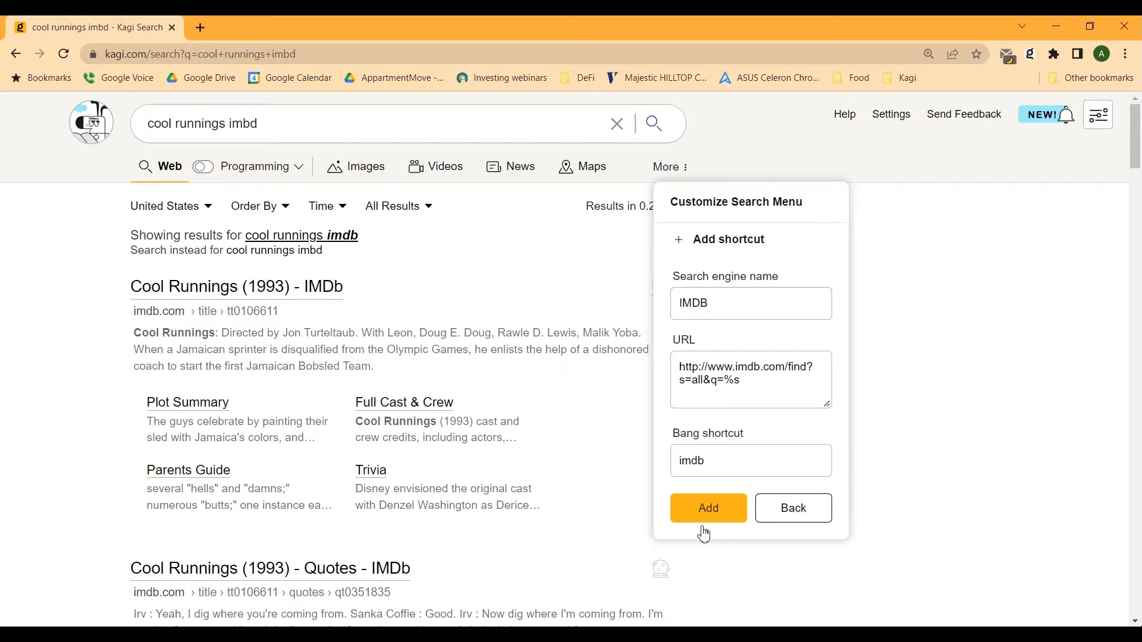
left_click(707, 508)
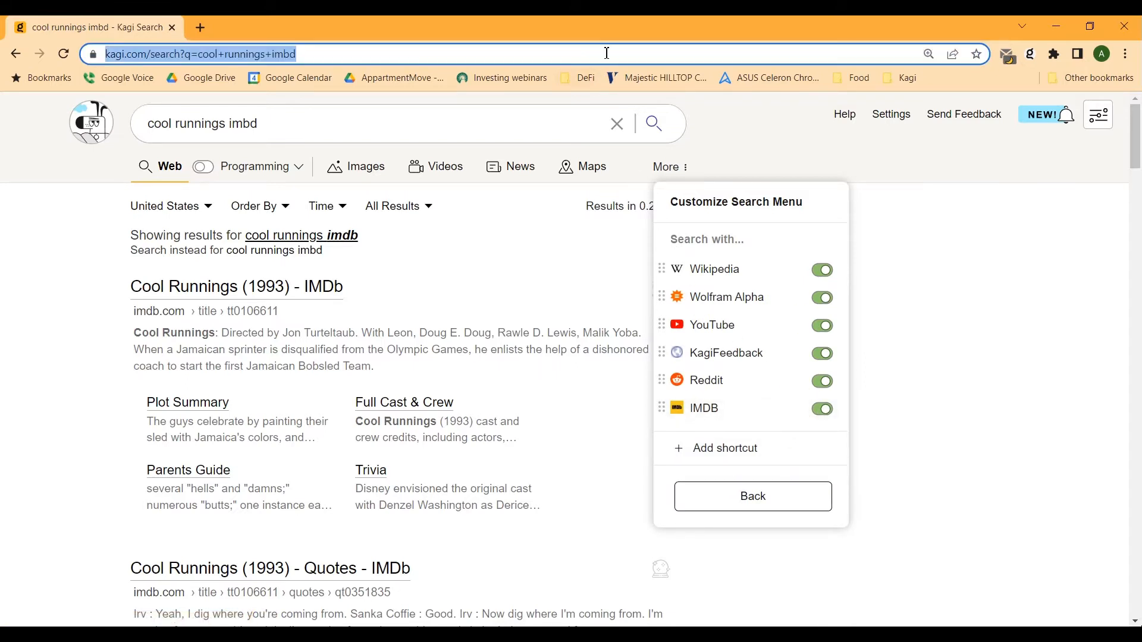
Run "!imdb cool runnings" and view Cool Runnings (1993) under IMDb Titles.
type("!i")
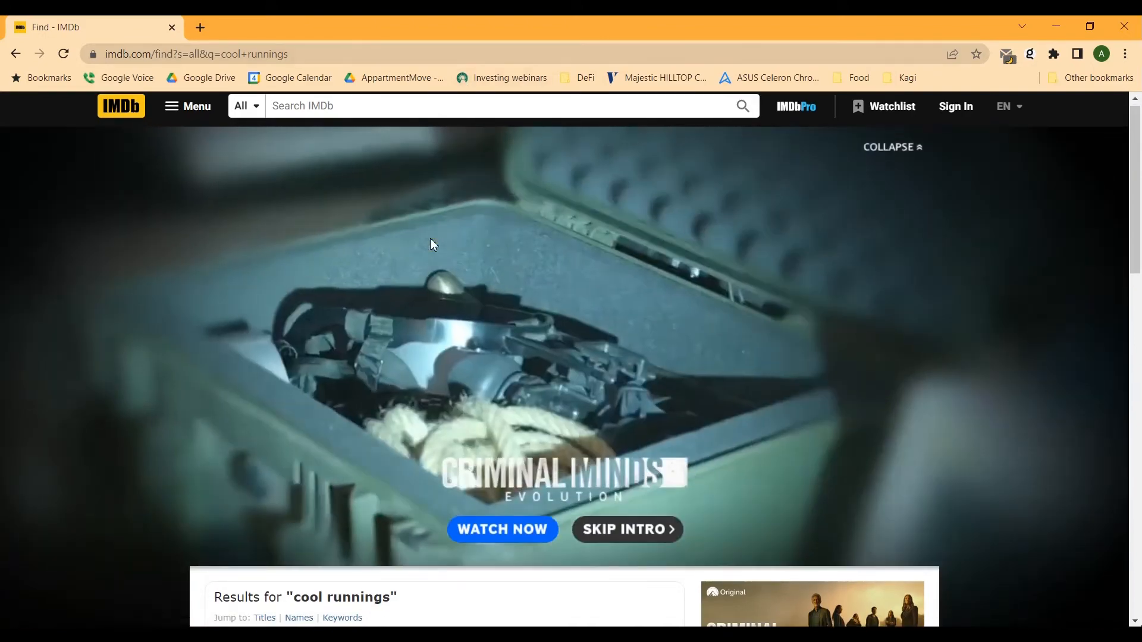
scroll("down", 3)
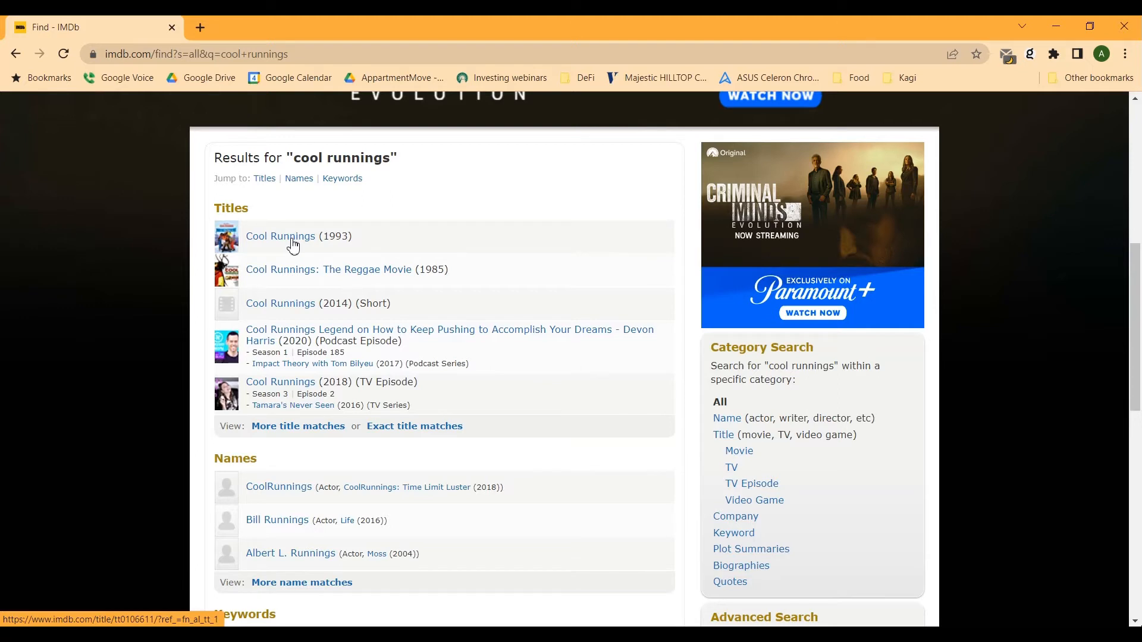
Accept Songkick cookies and search Songkick for "new york".
left_click(907, 77)
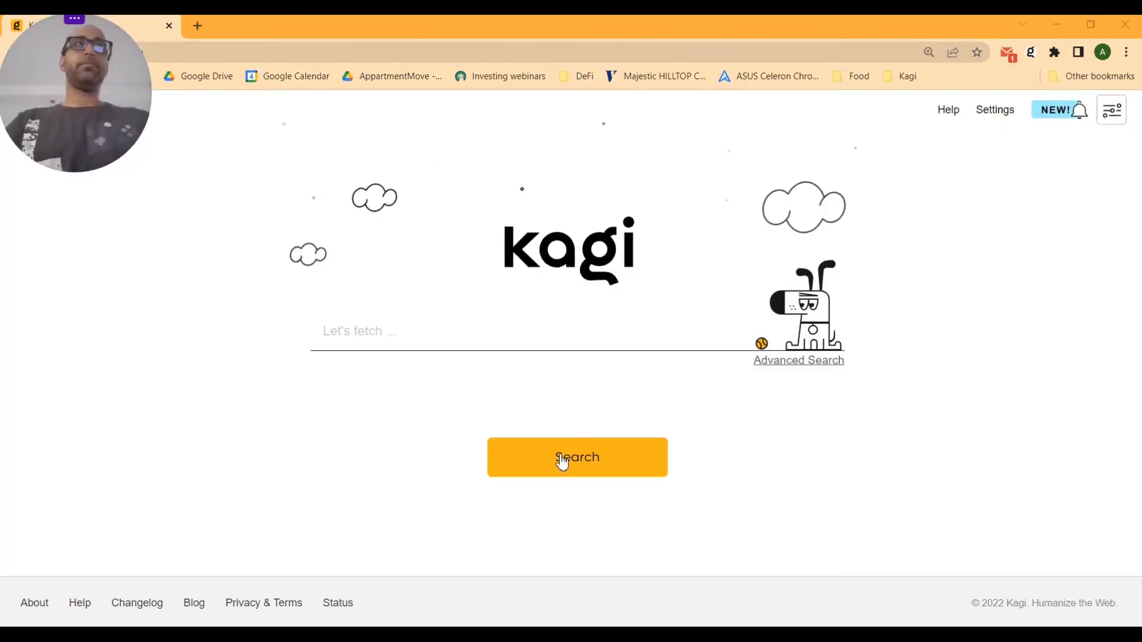
mouse_move(400, 504)
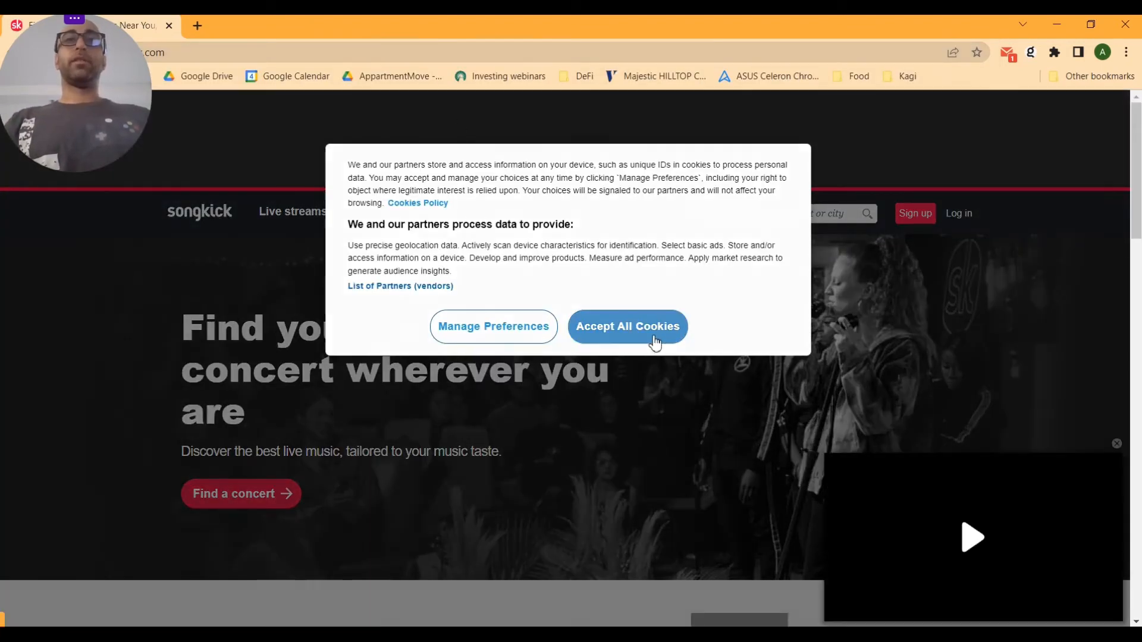
left_click(627, 326)
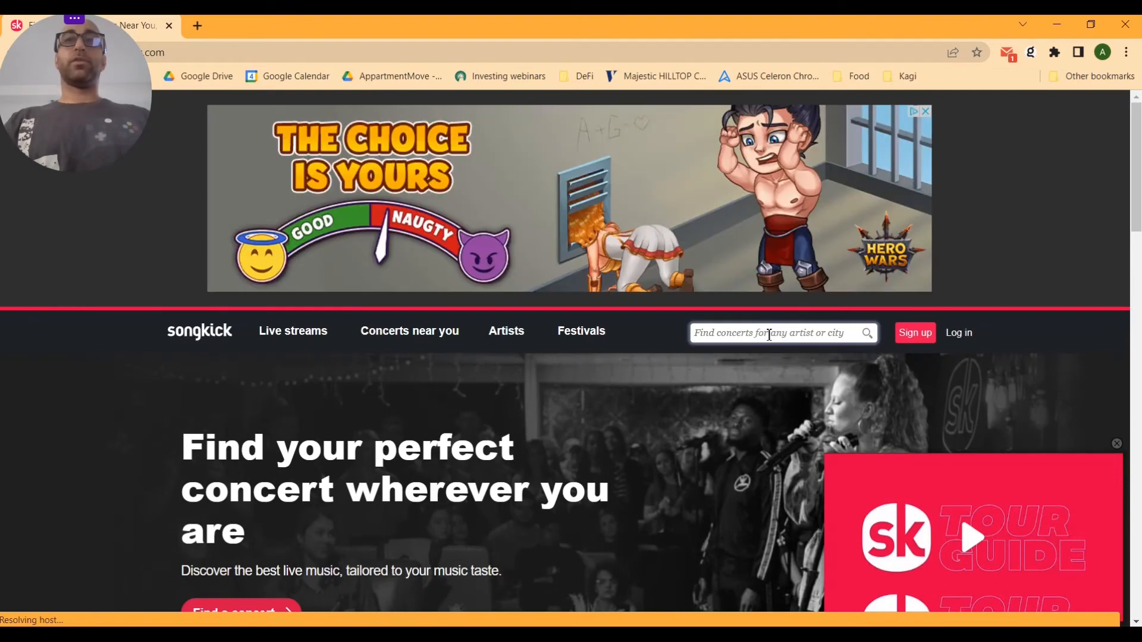
type("new")
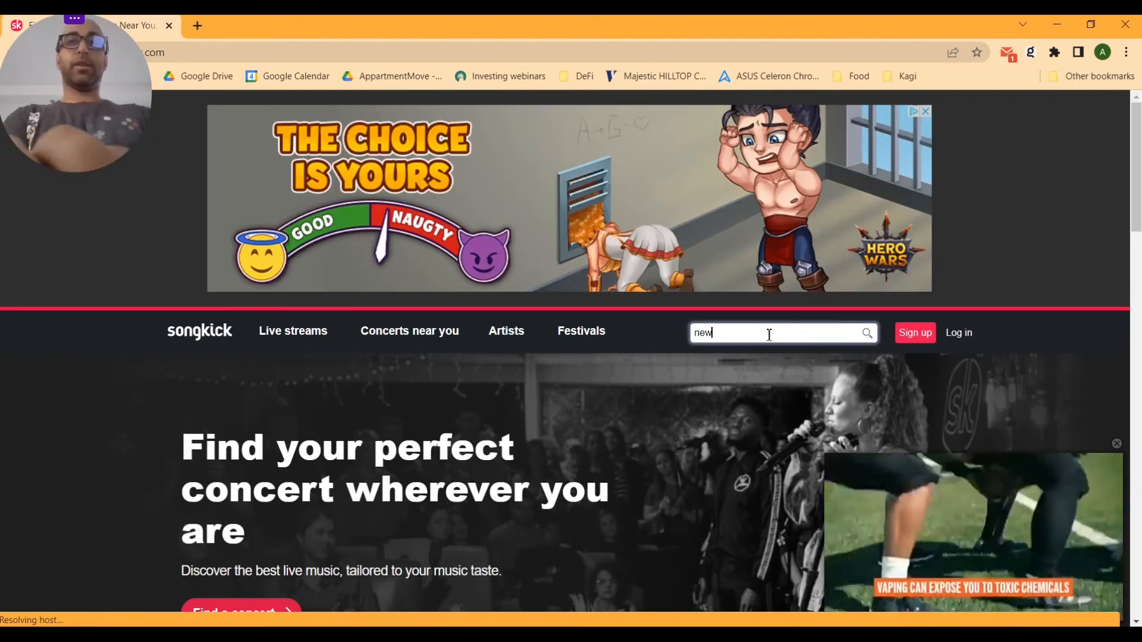
type("york")
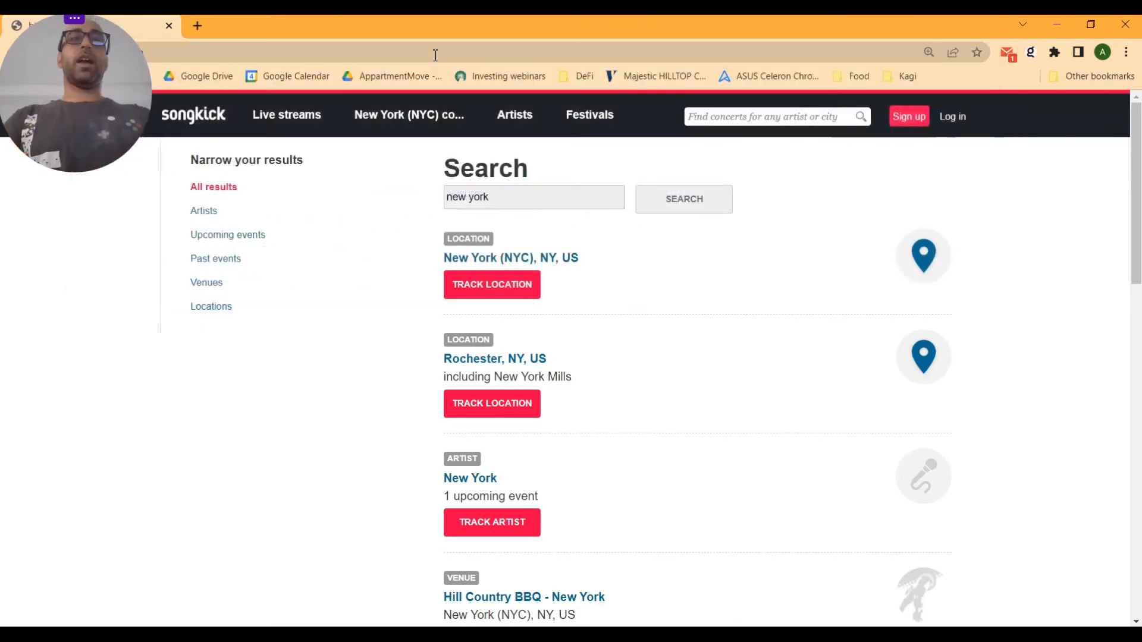
Reach the custom bangs manager via Settings > Advanced and start a new bang.
left_click(907, 76)
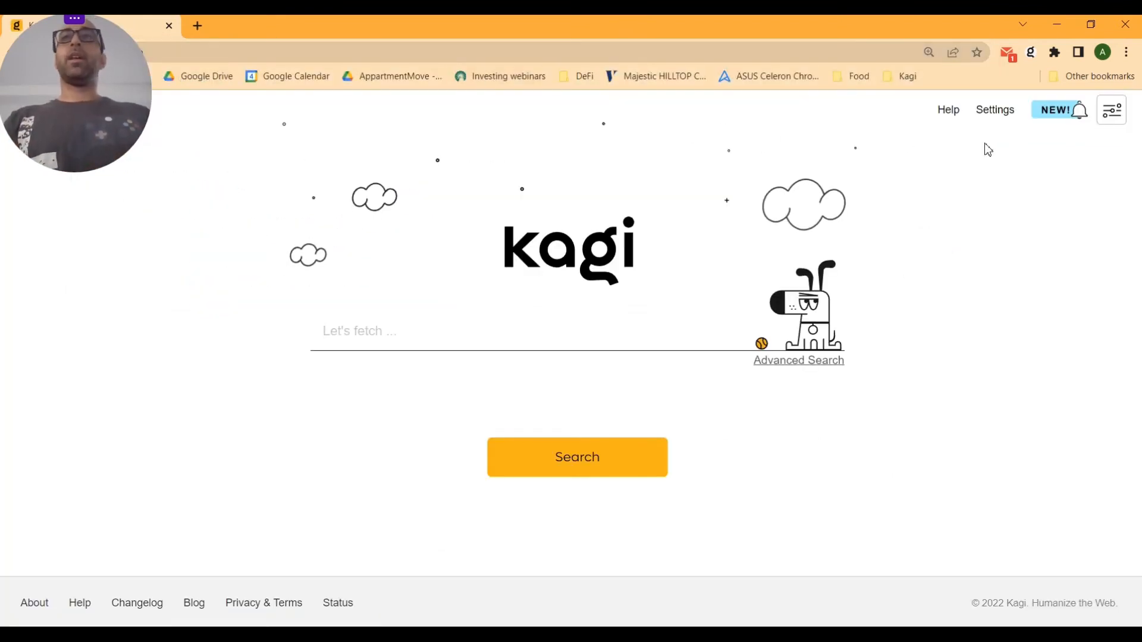
left_click(1111, 110)
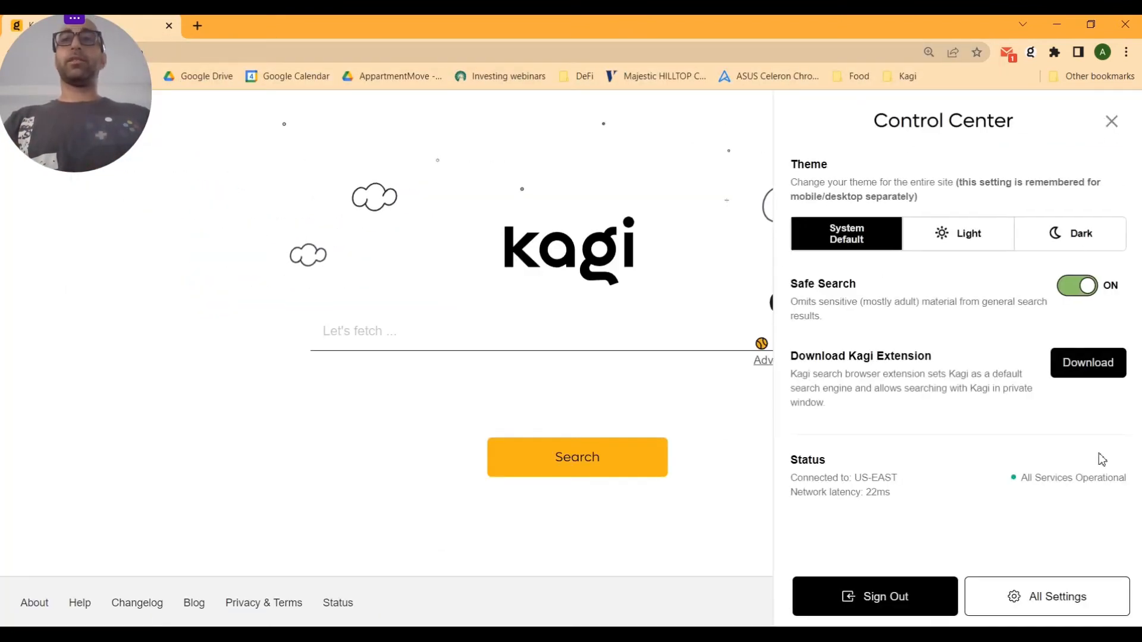
left_click(1047, 596)
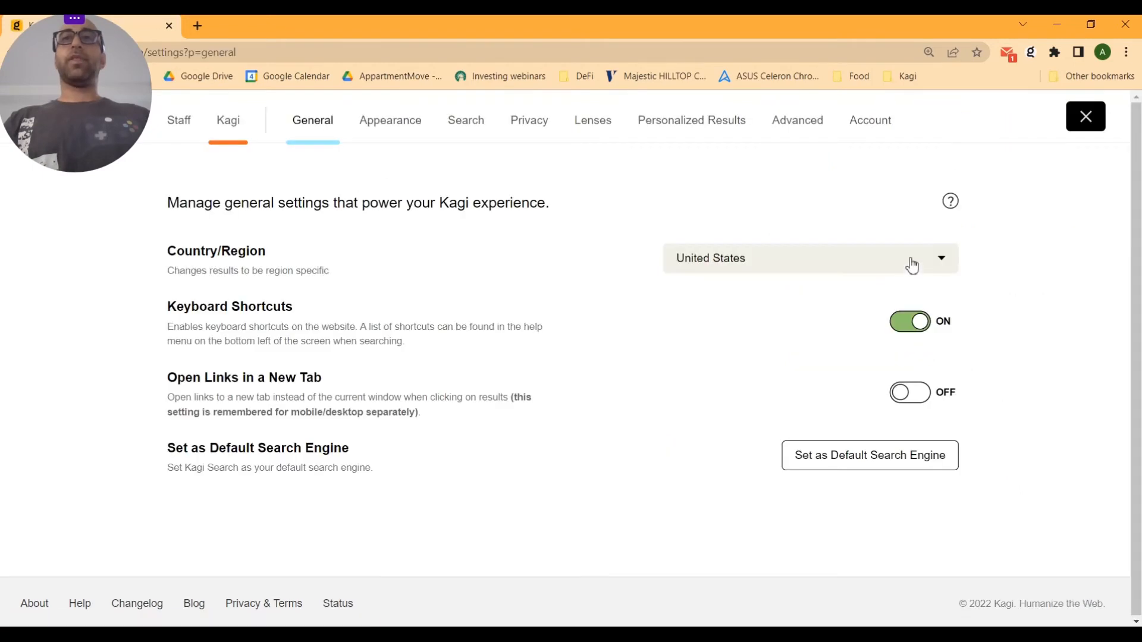
left_click(797, 121)
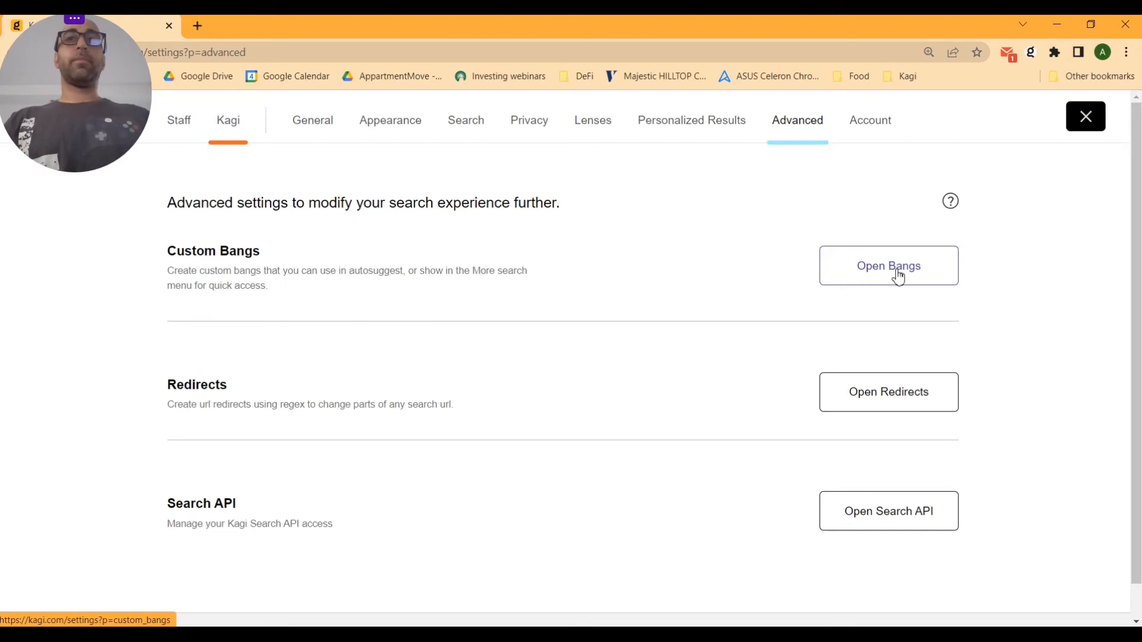
left_click(888, 265)
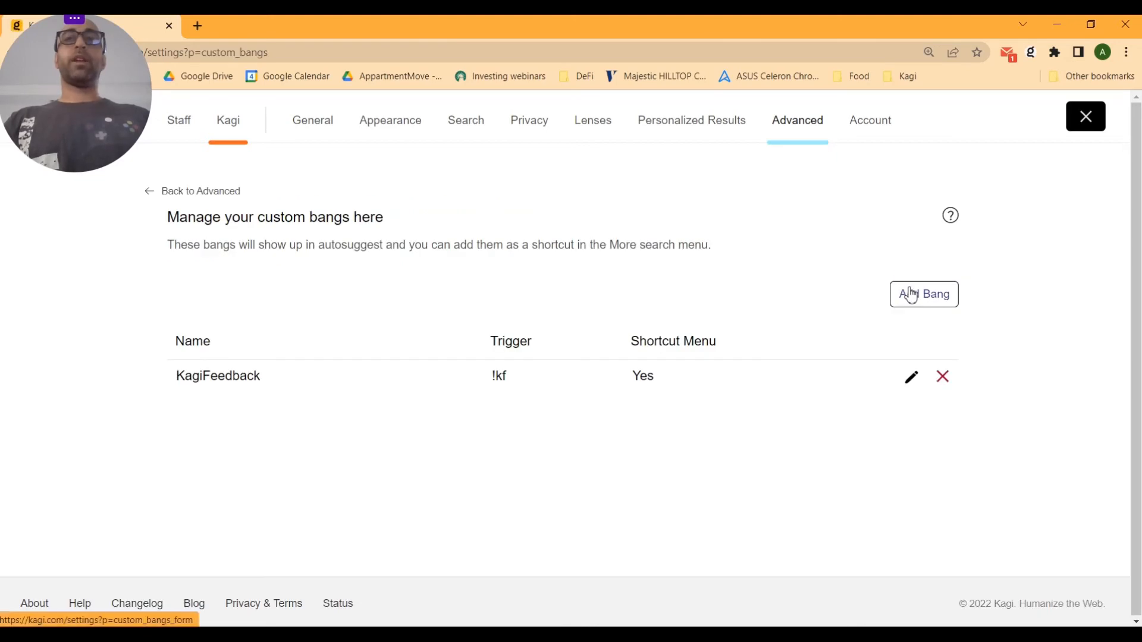
left_click(924, 294)
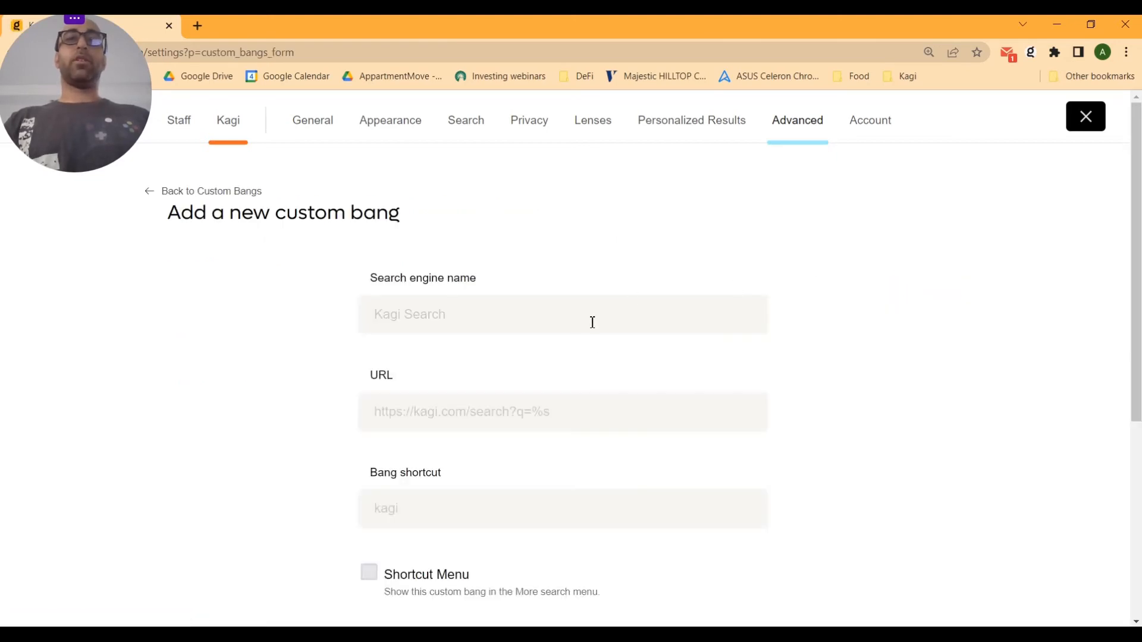
Save bang songkickcity: Songkick search URL with %s, shortcut skc, shown in Shortcut Menu.
type("songki")
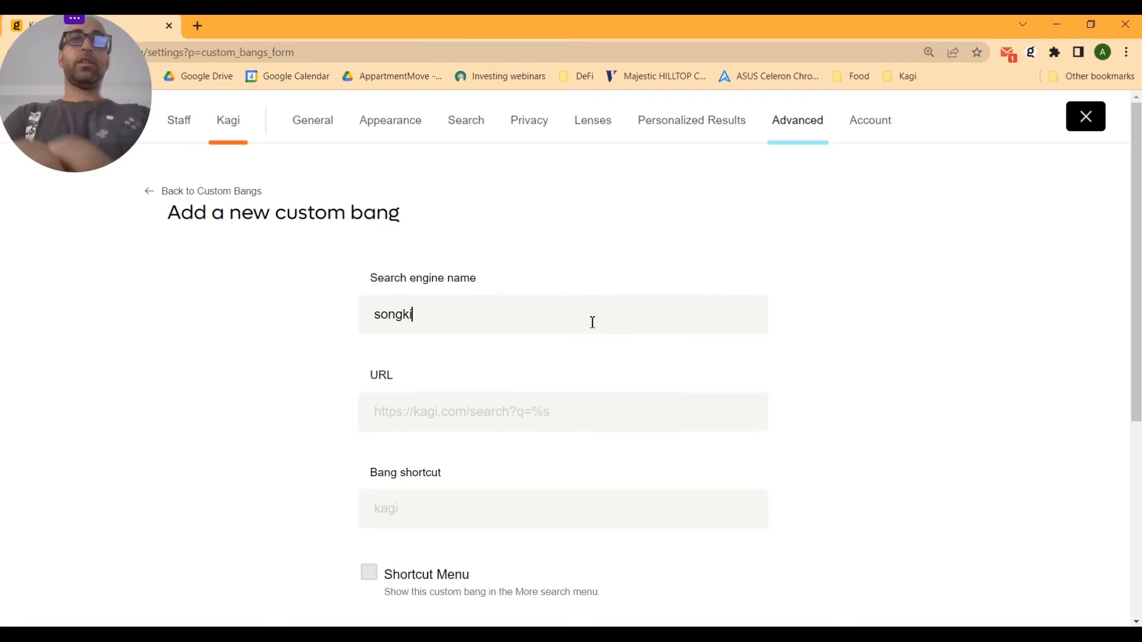
type("ckcity")
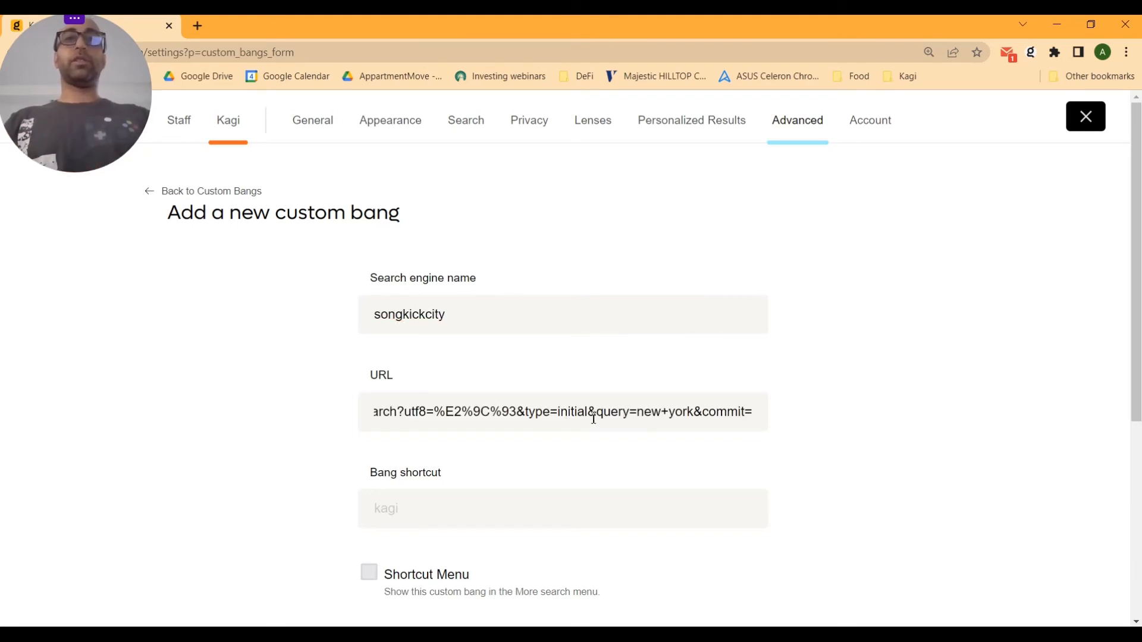
double_click(647, 412)
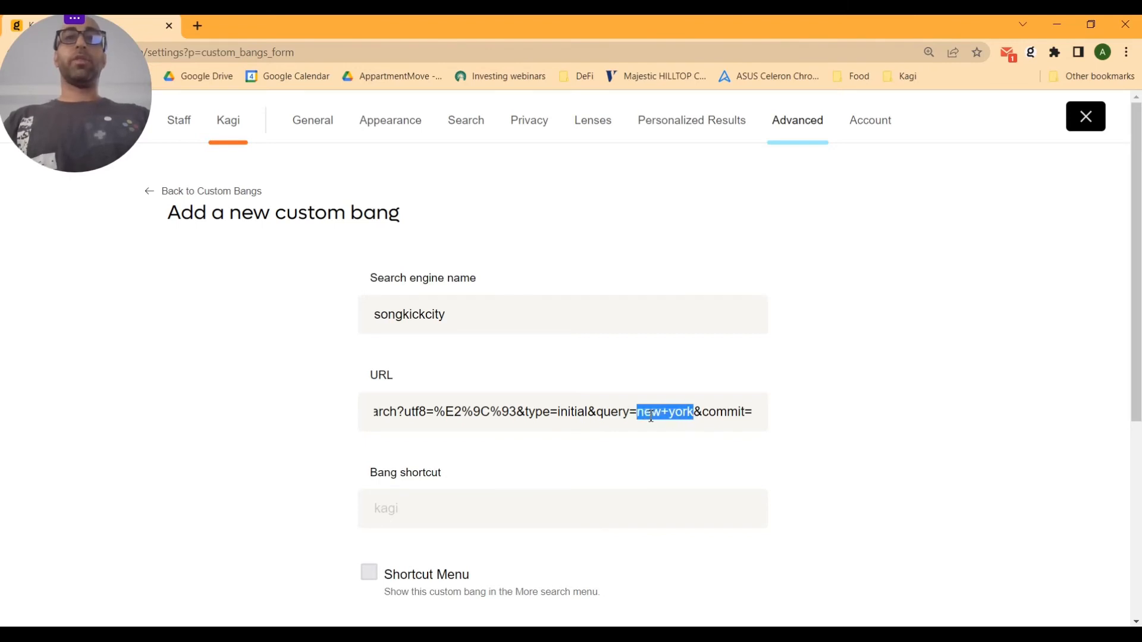
type("%")
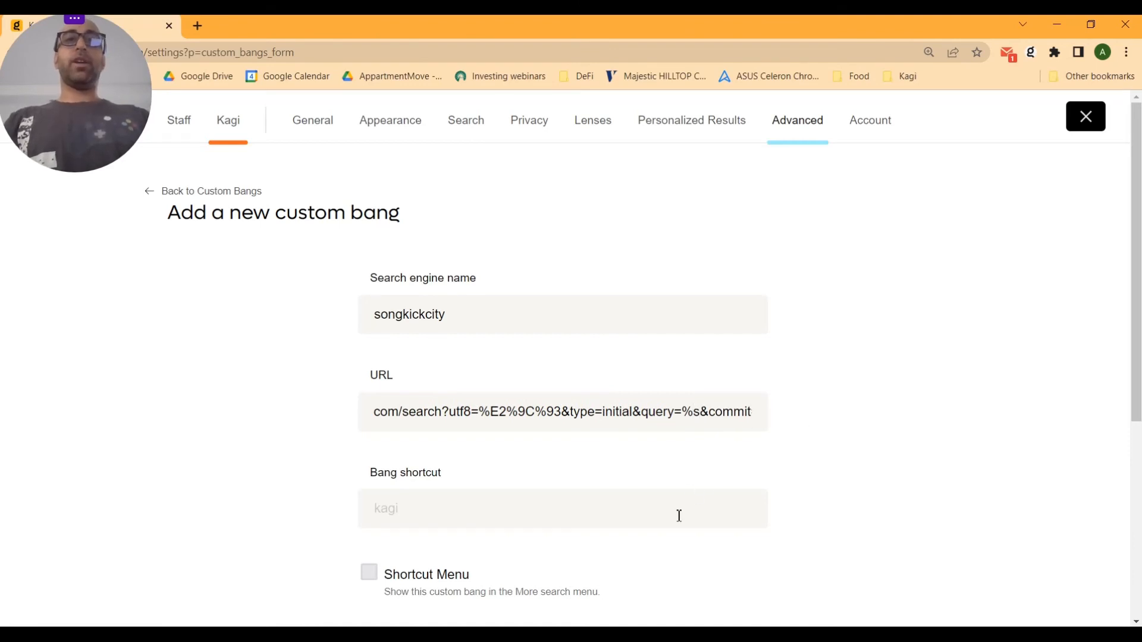
type("skc")
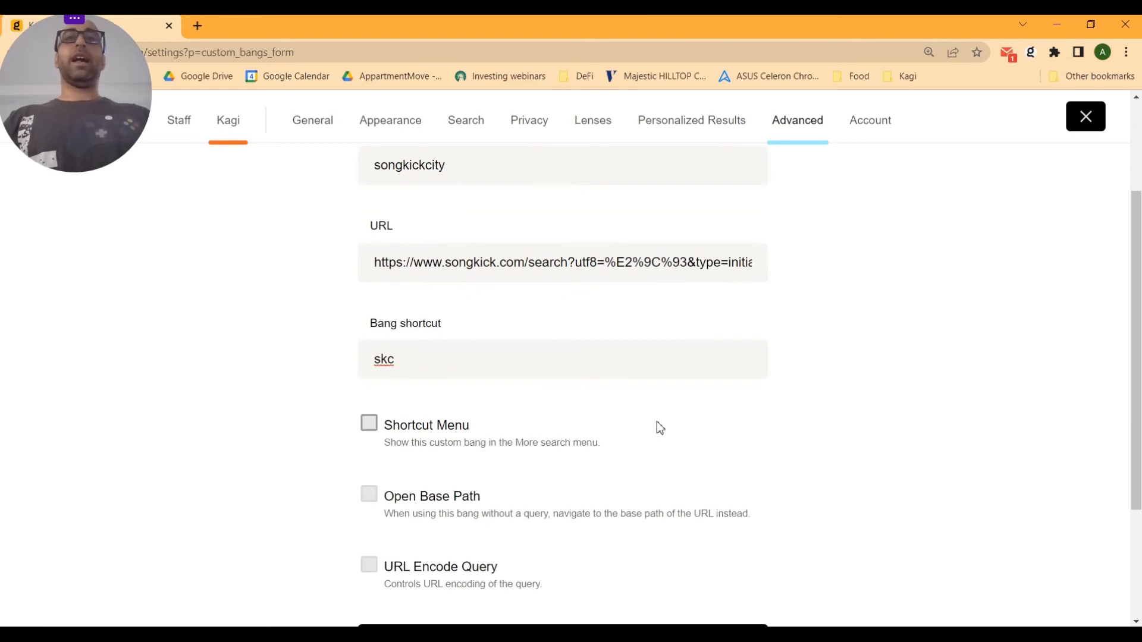
left_click(369, 423)
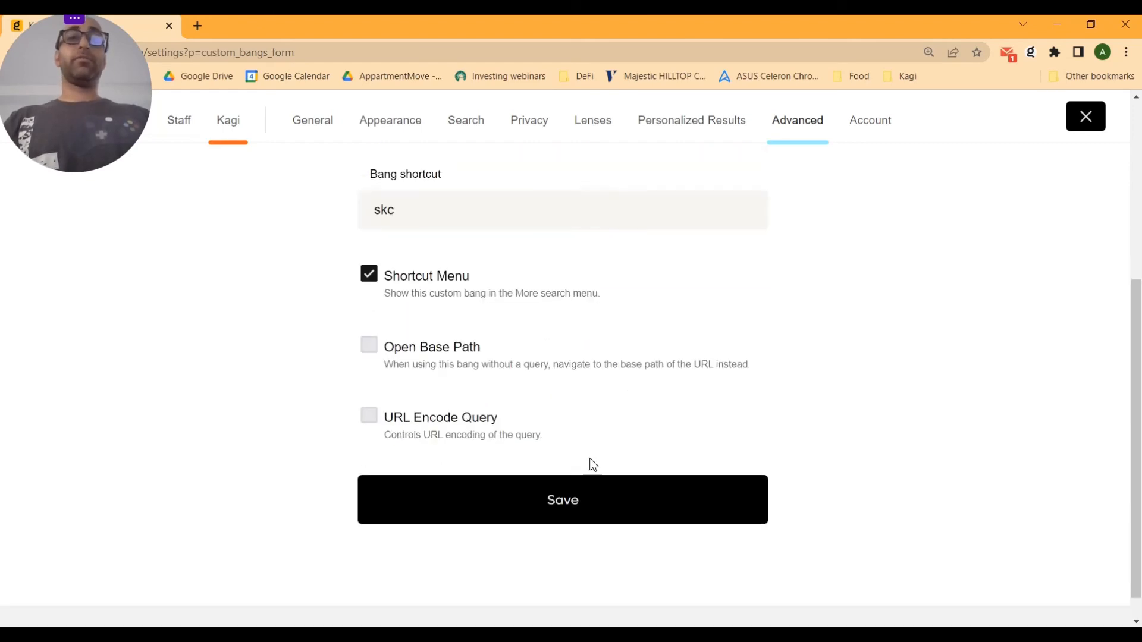
left_click(562, 500)
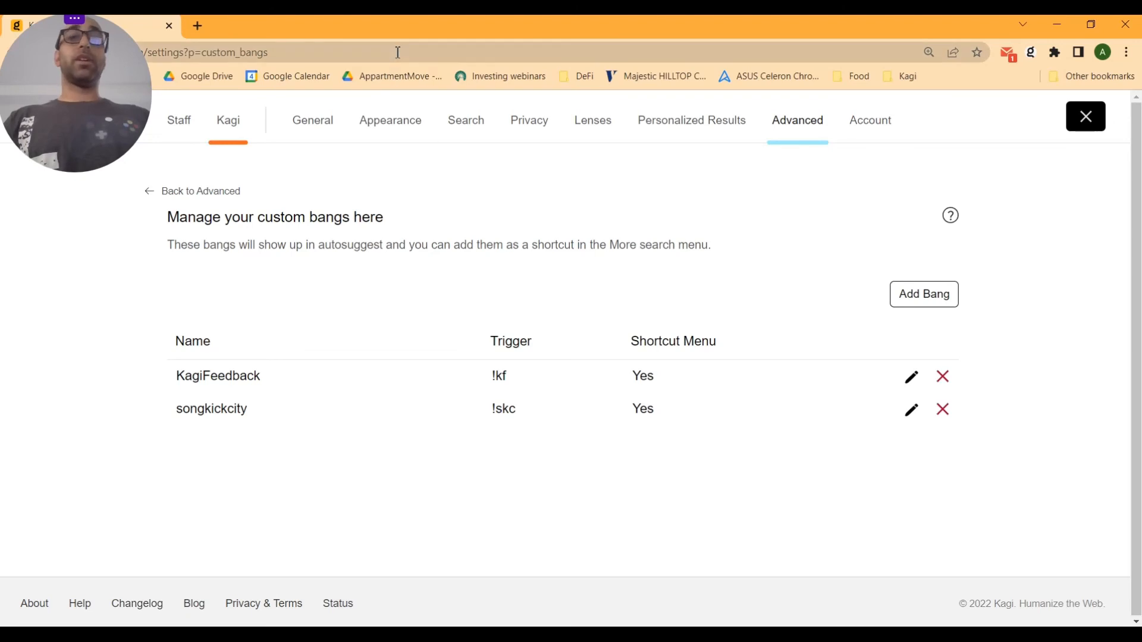
Run "!skc nashville" from the address bar to get Songkick results for Nashville, TN.
left_click(397, 51)
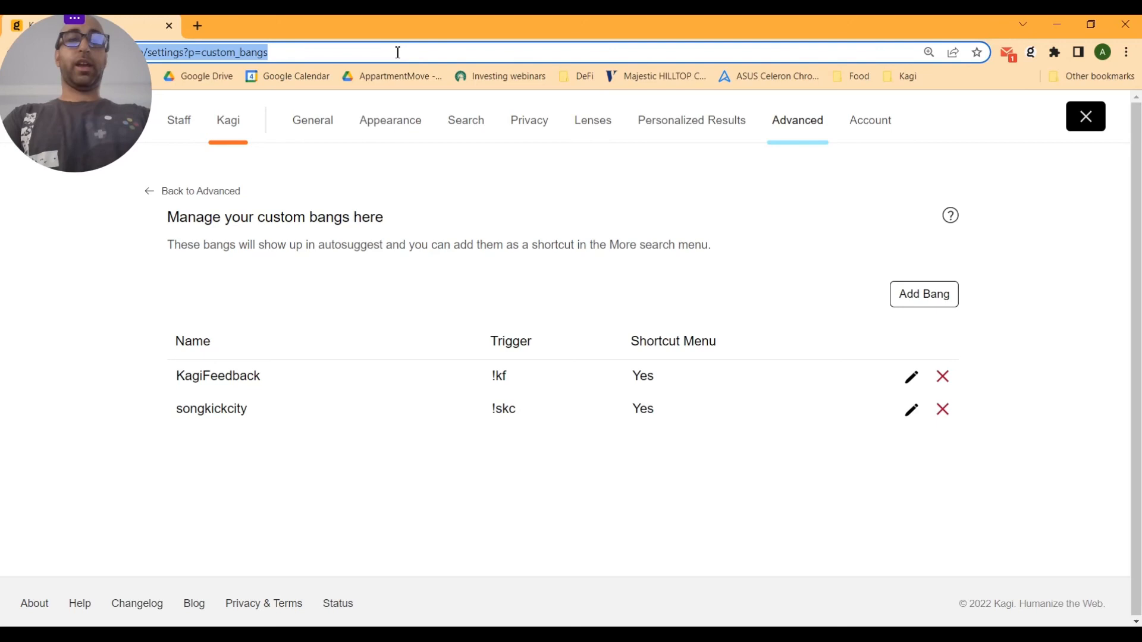
left_click(398, 51)
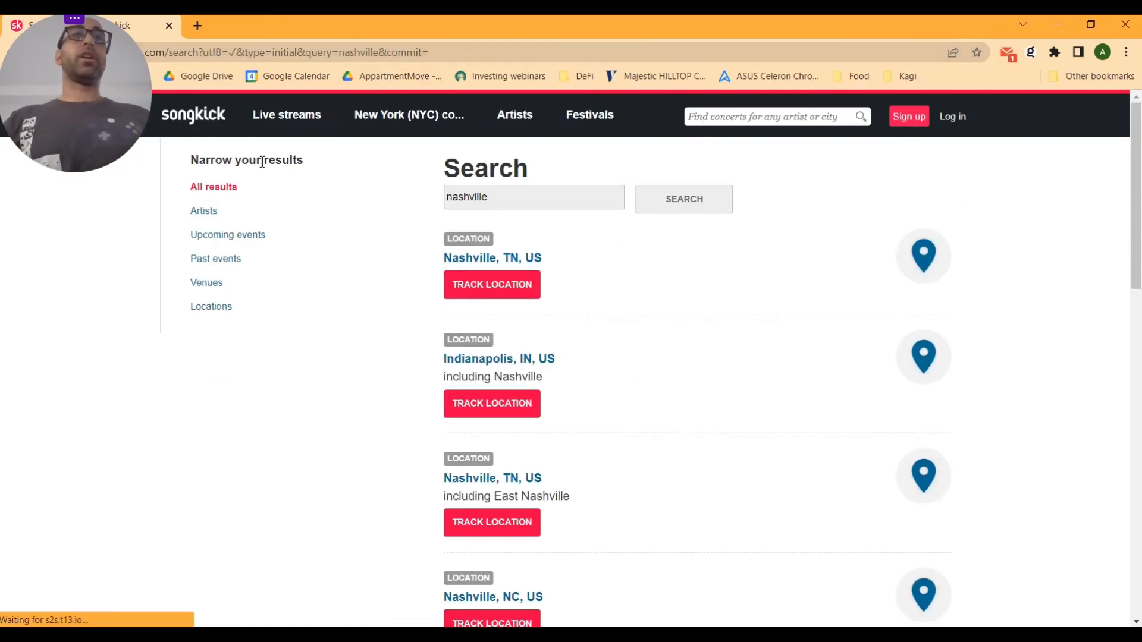
mouse_move(401, 202)
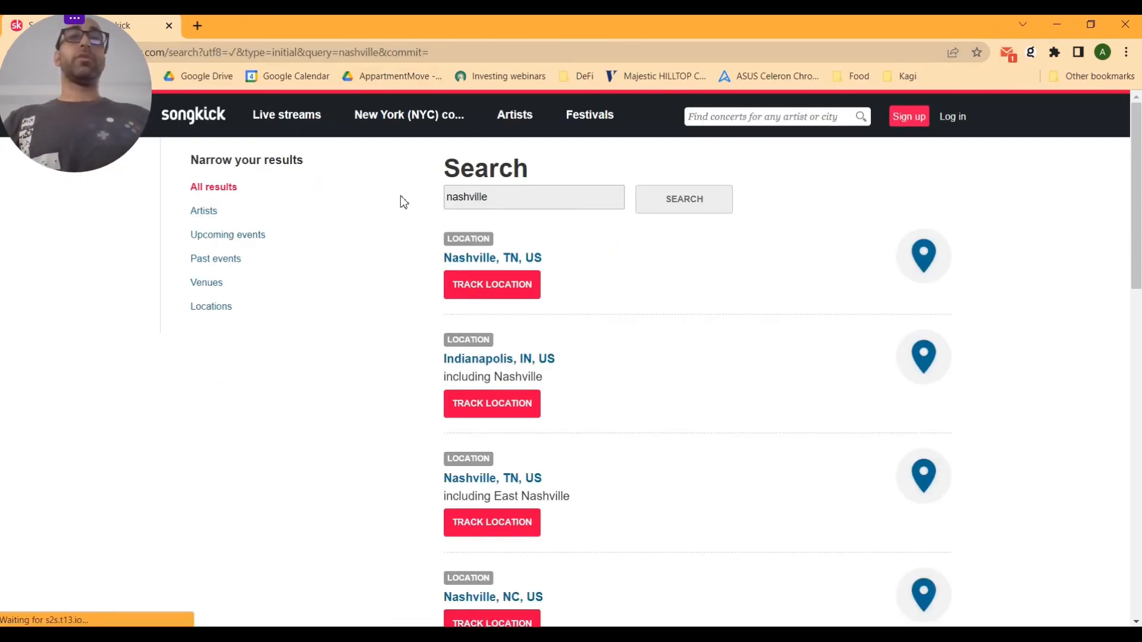